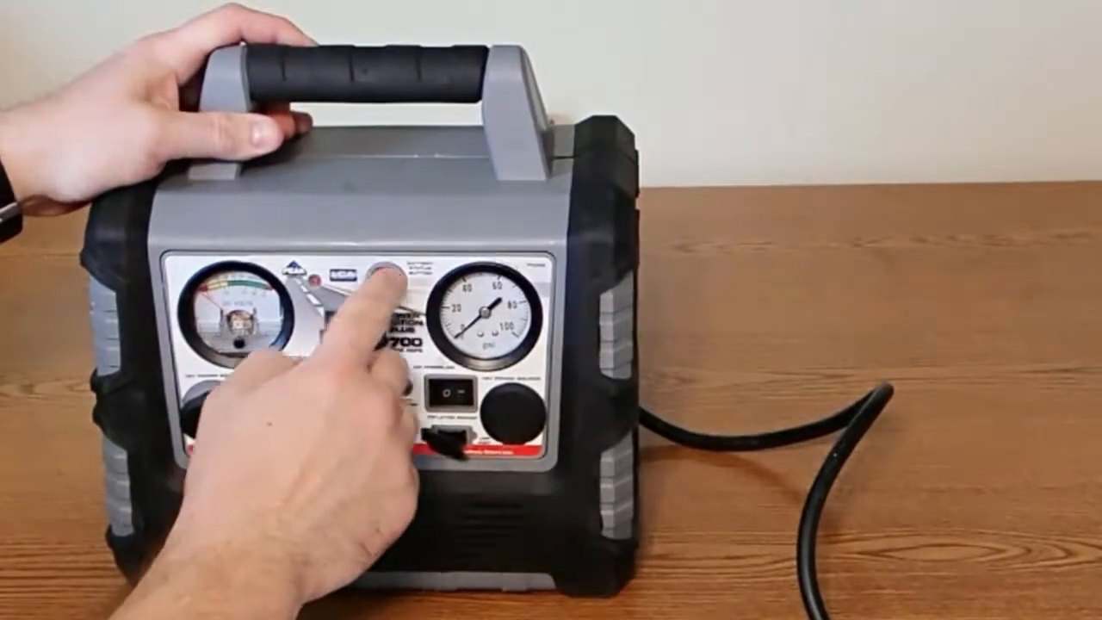
left_click(393, 274)
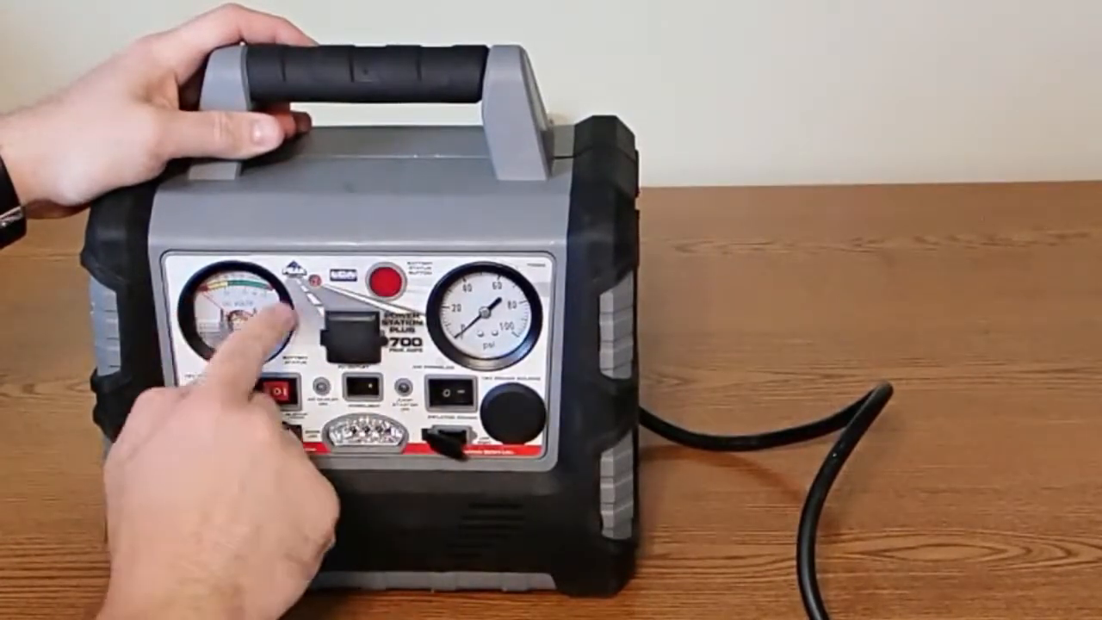